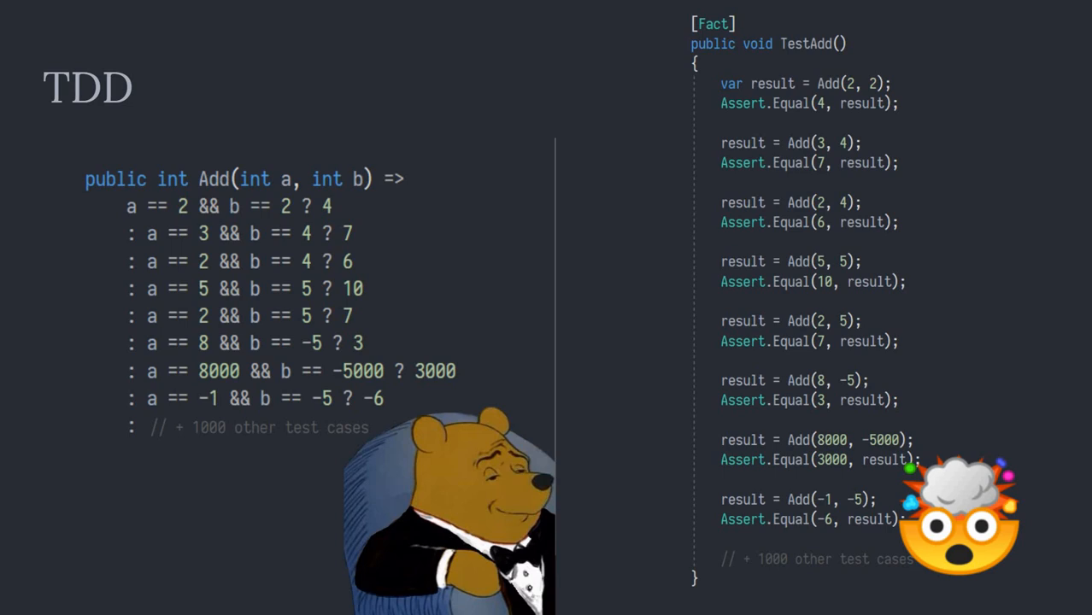
Step: Advance to the LINQ slide where TestAdd checks Add over every pair of ints
key("Right")
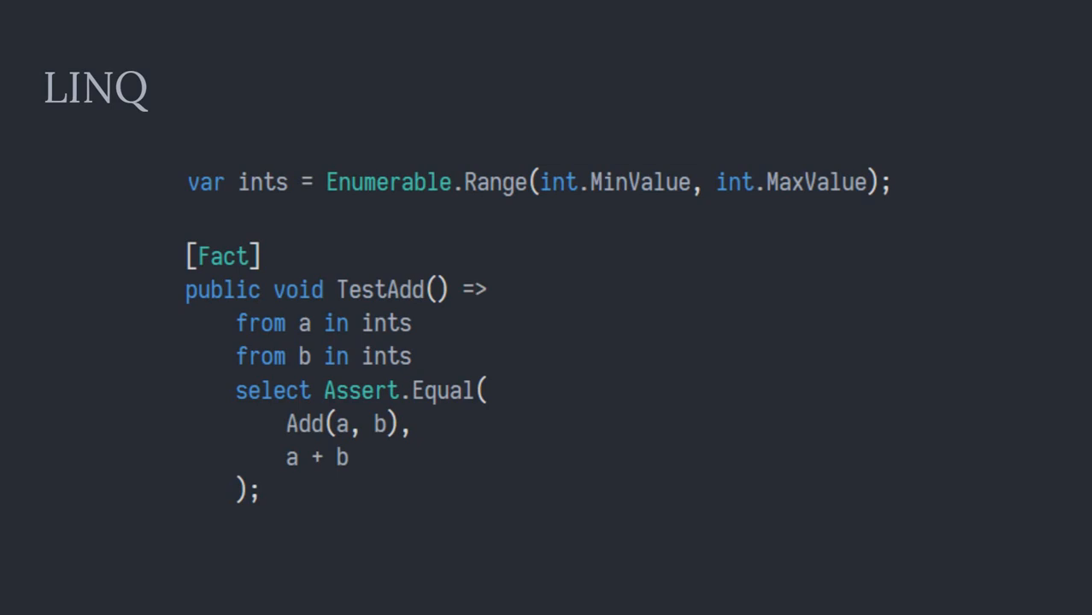
key("right")
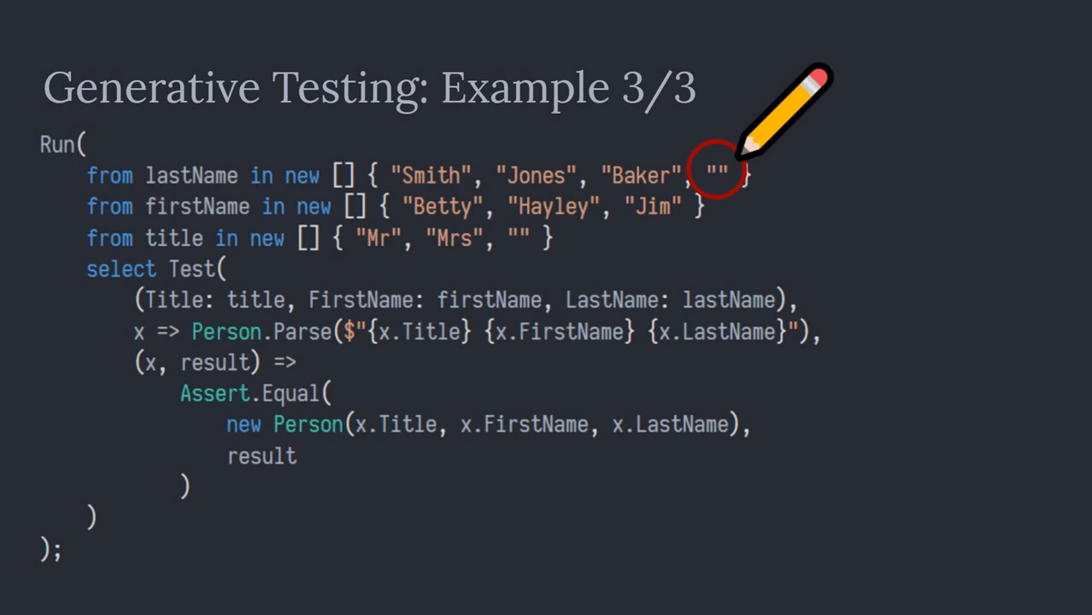